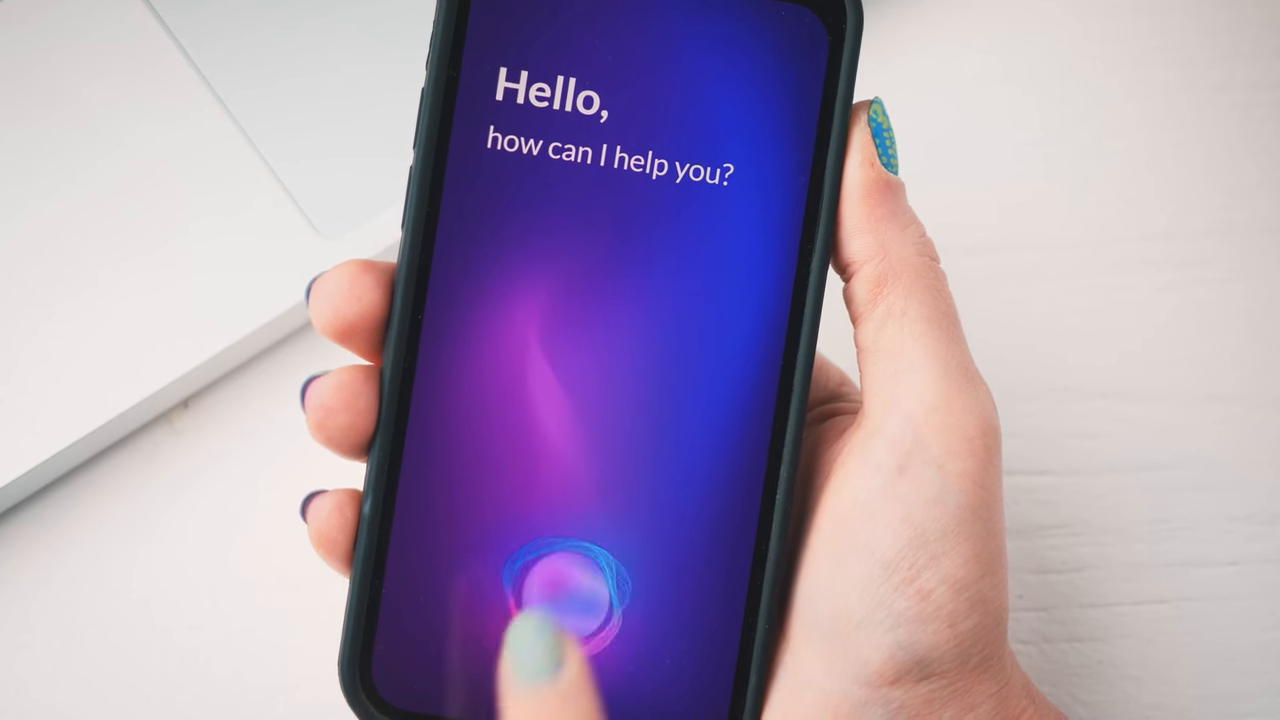
click(560, 610)
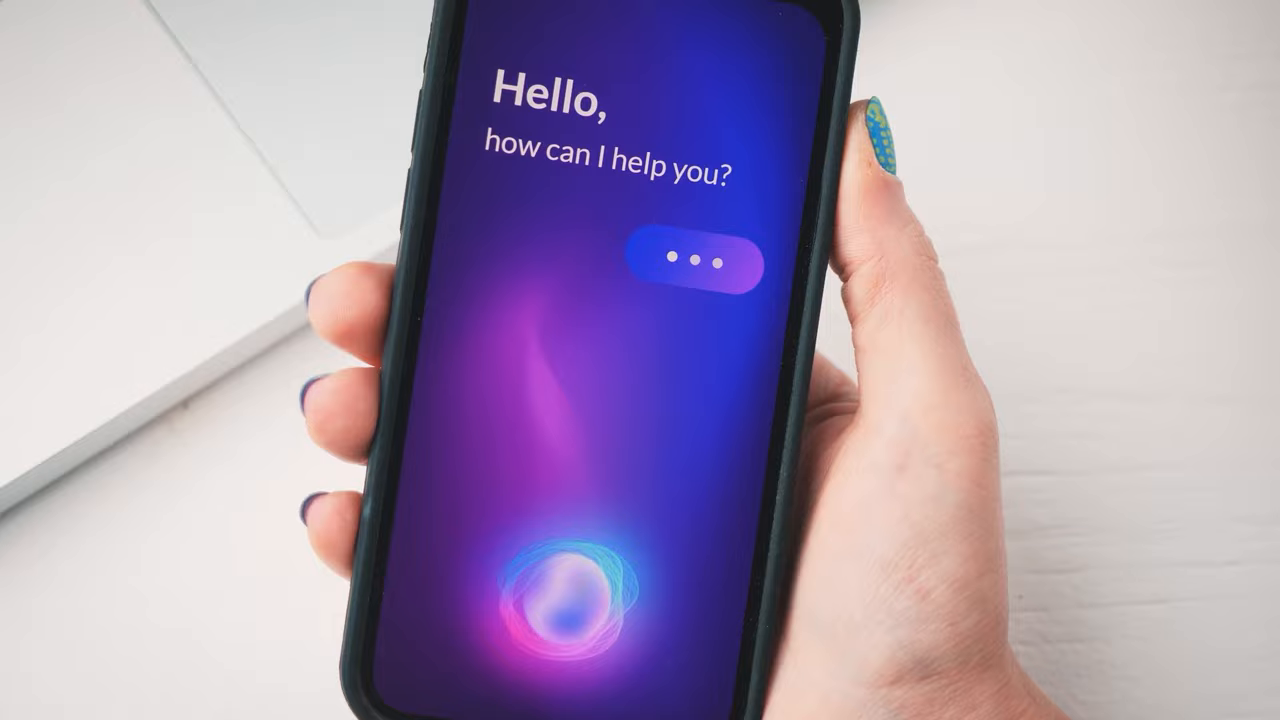